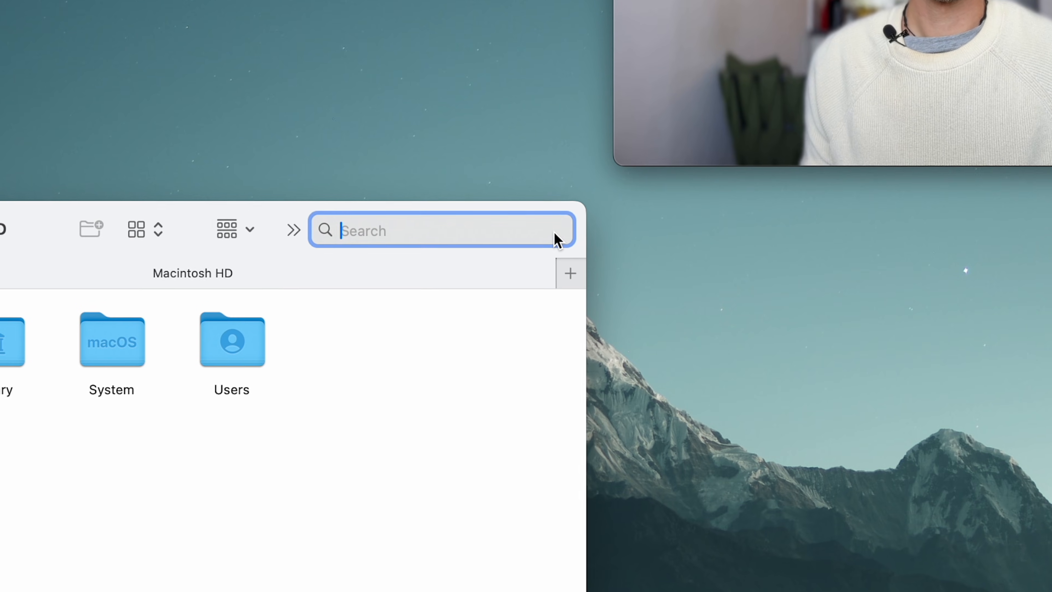
Step: Search This Mac for items whose name contains 'Mail Downloads'
type("Mail")
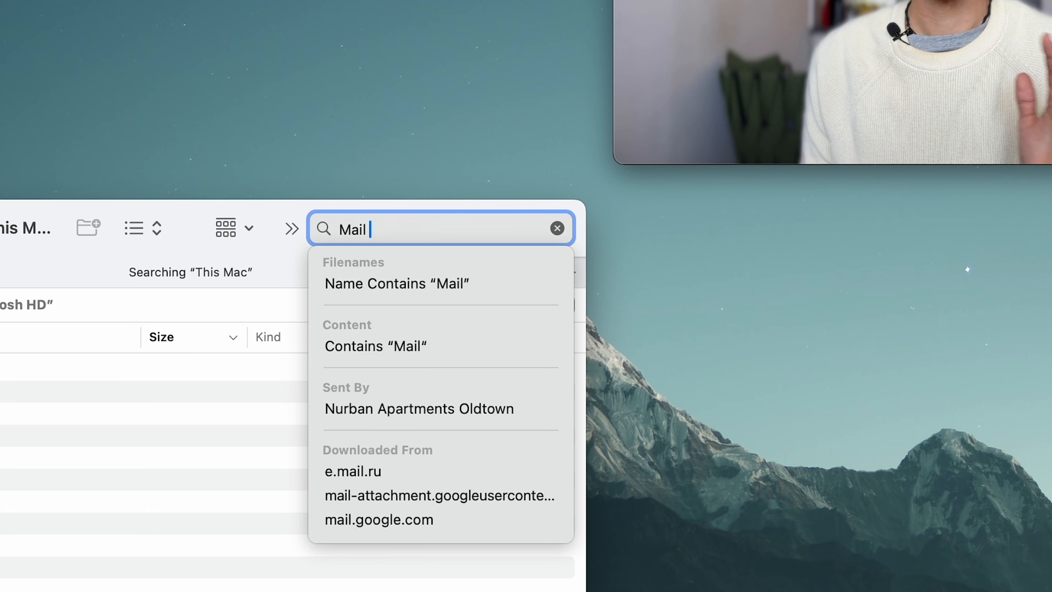
type("Downloads")
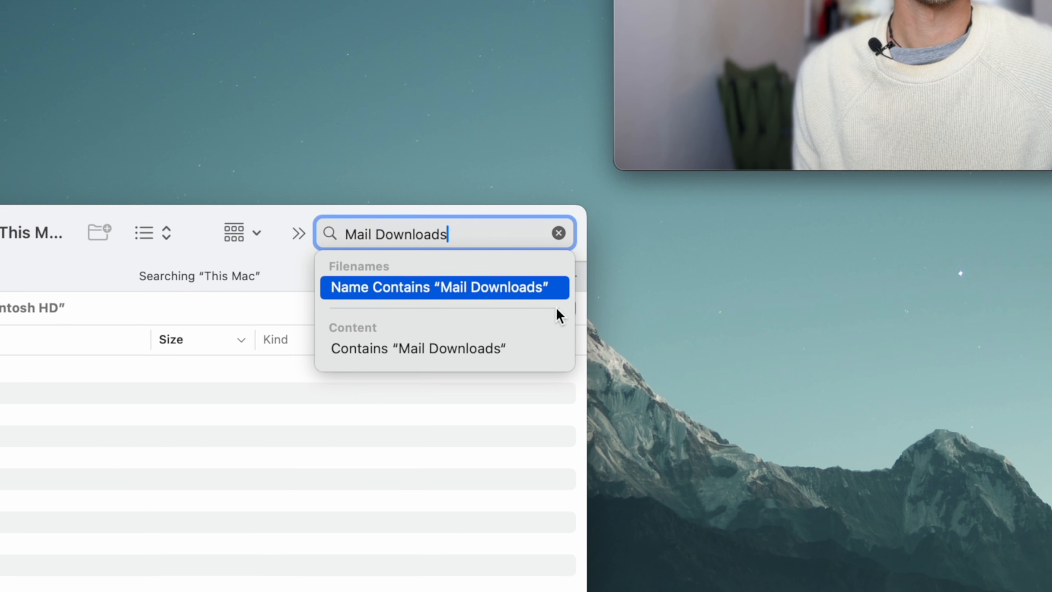
left_click(443, 287)
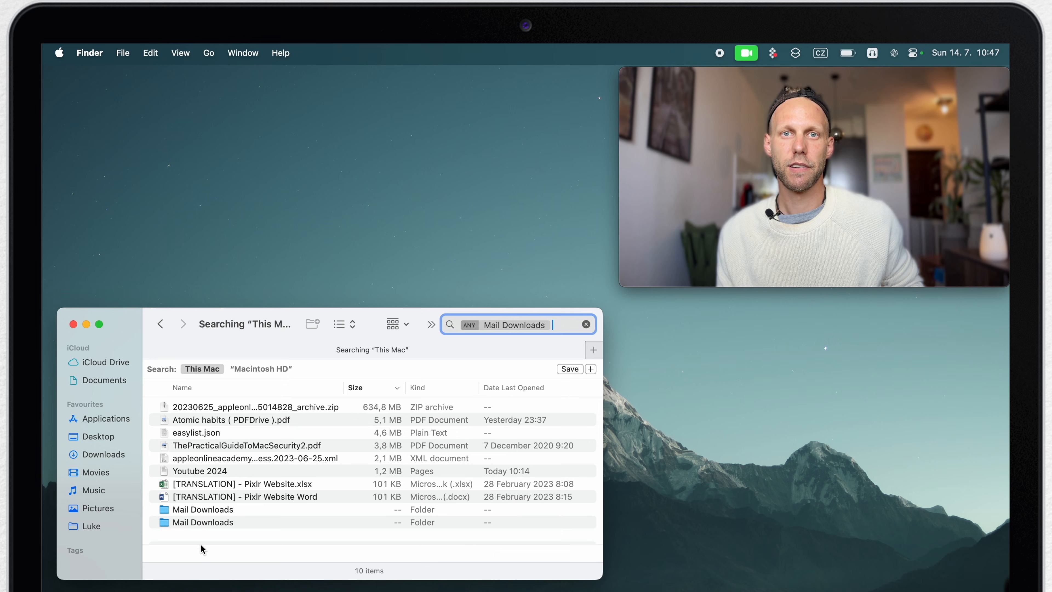
Step: Delete all 52 attachment subfolders from the Mail Downloads folder, leaving 0 items
double_click(203, 509)
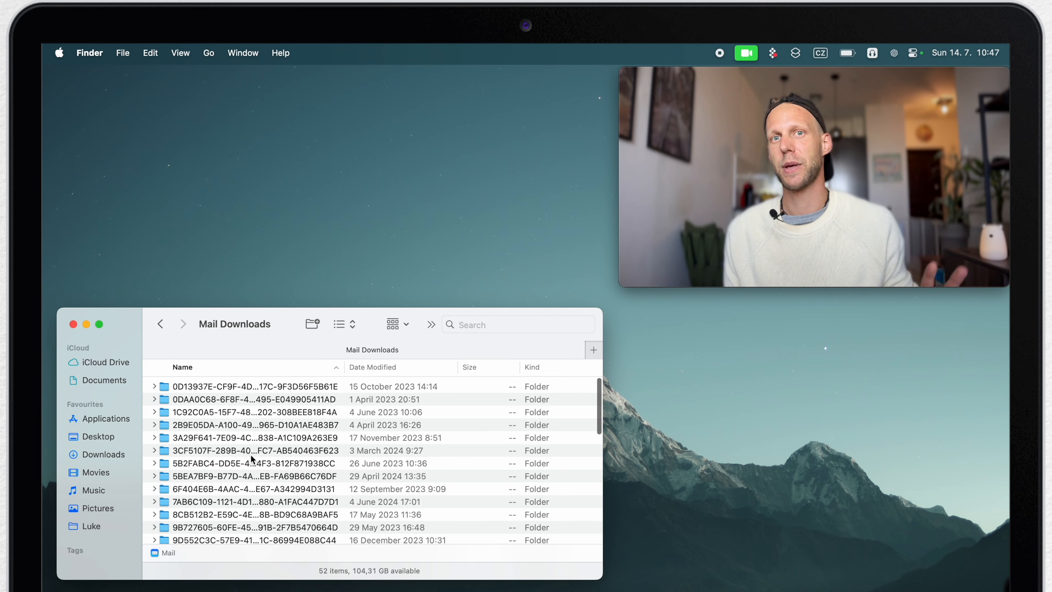
left_click(255, 425)
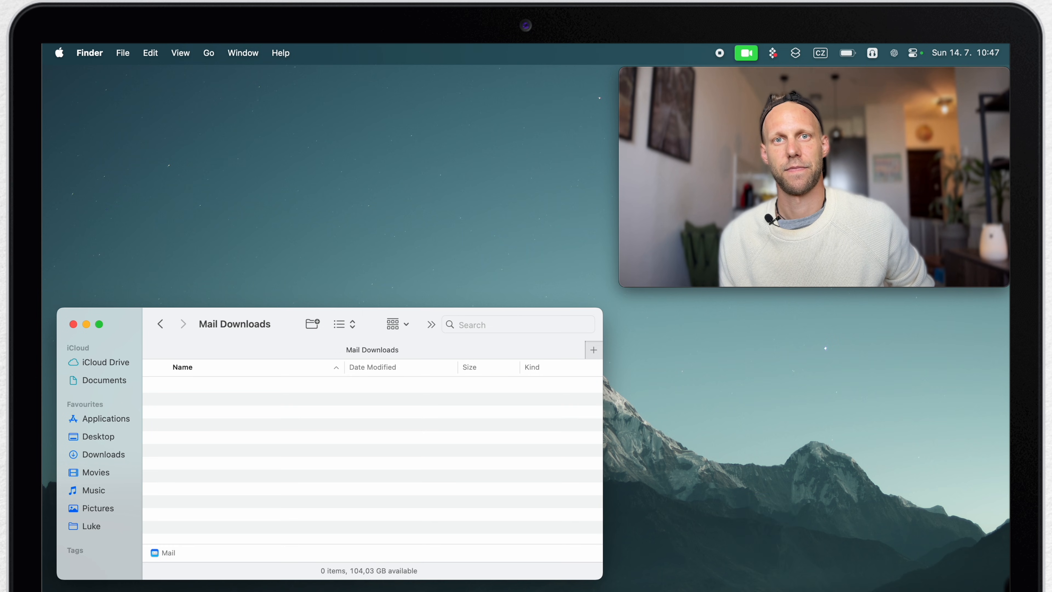
Step: Close the emptied Mail Downloads Finder window, returning to the desktop
left_click(67, 324)
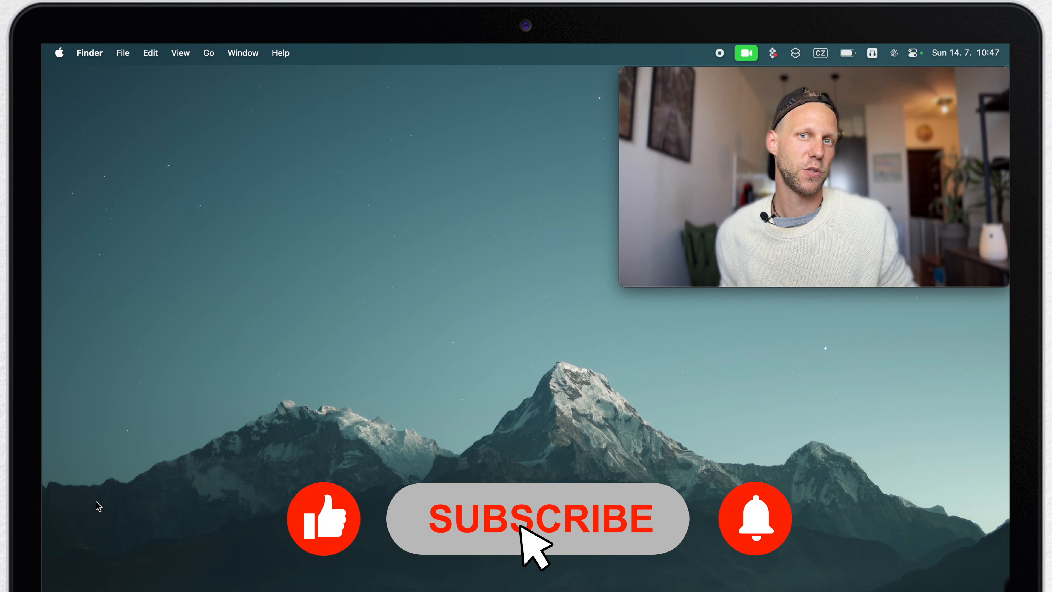
mouse_move(759, 550)
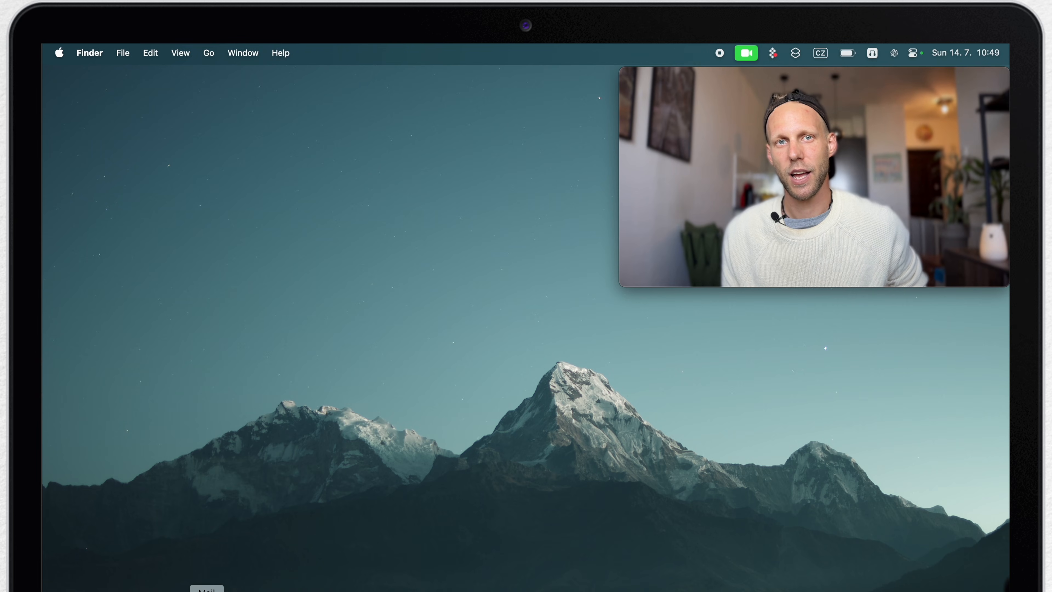
Step: Launch Mail and show the iCloud account in Settings > Accounts
left_click(120, 21)
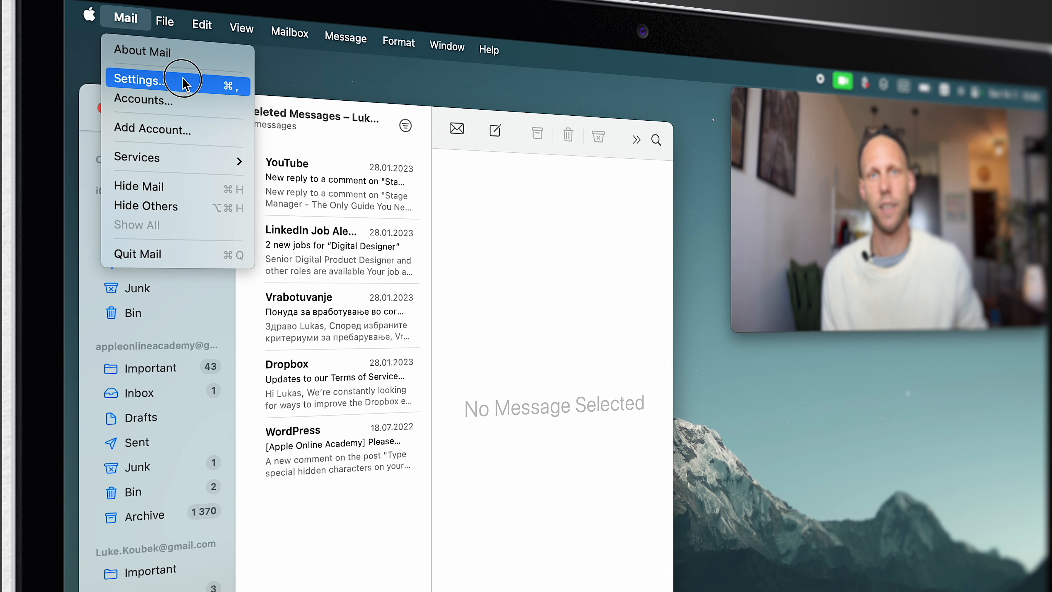
left_click(136, 79)
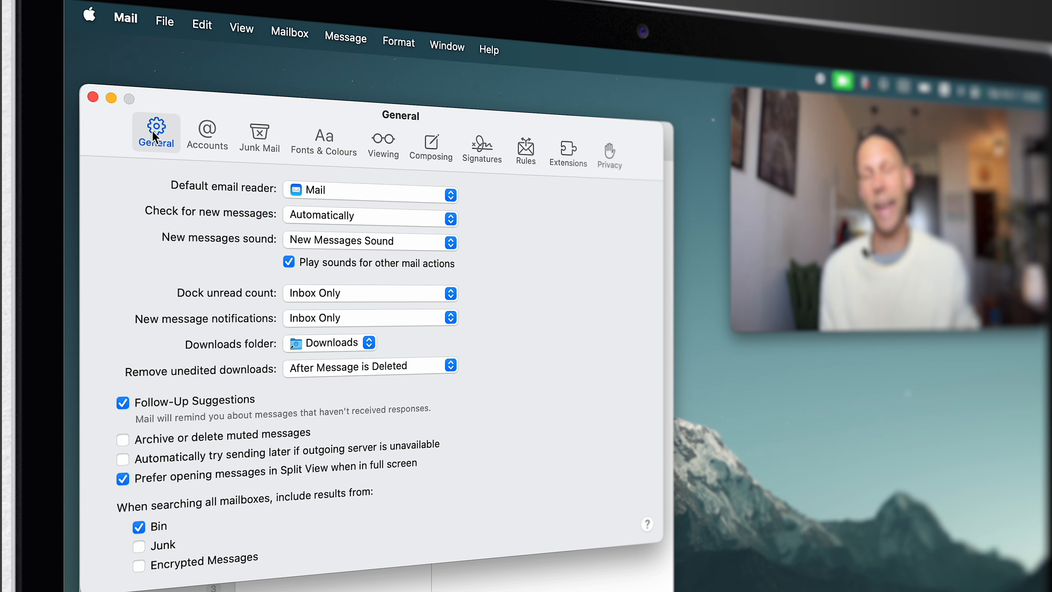
left_click(206, 135)
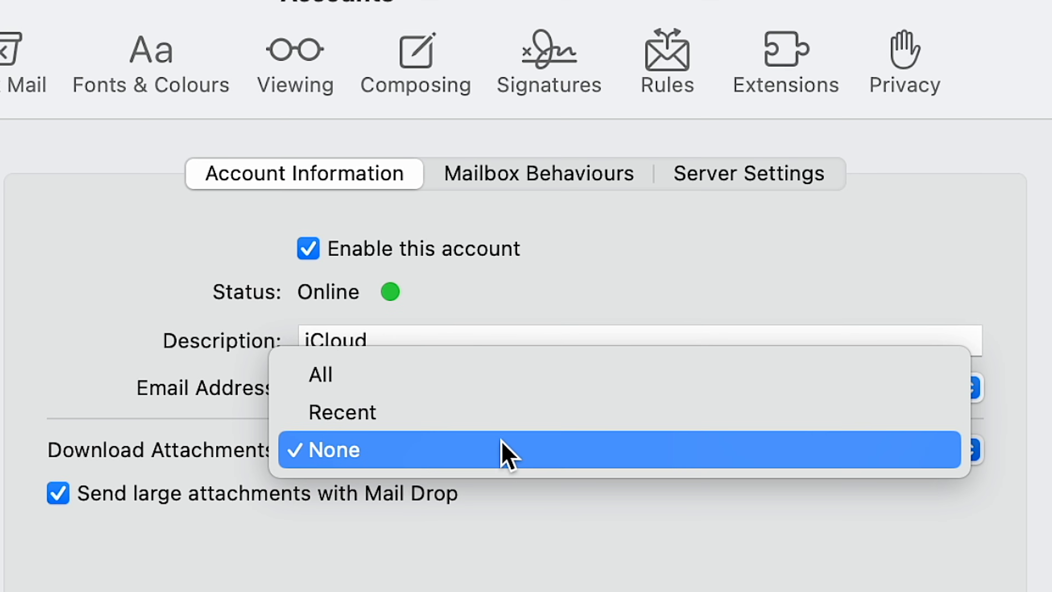
Step: Set the iCloud account's Download Attachments option to None and confirm it
left_click(334, 449)
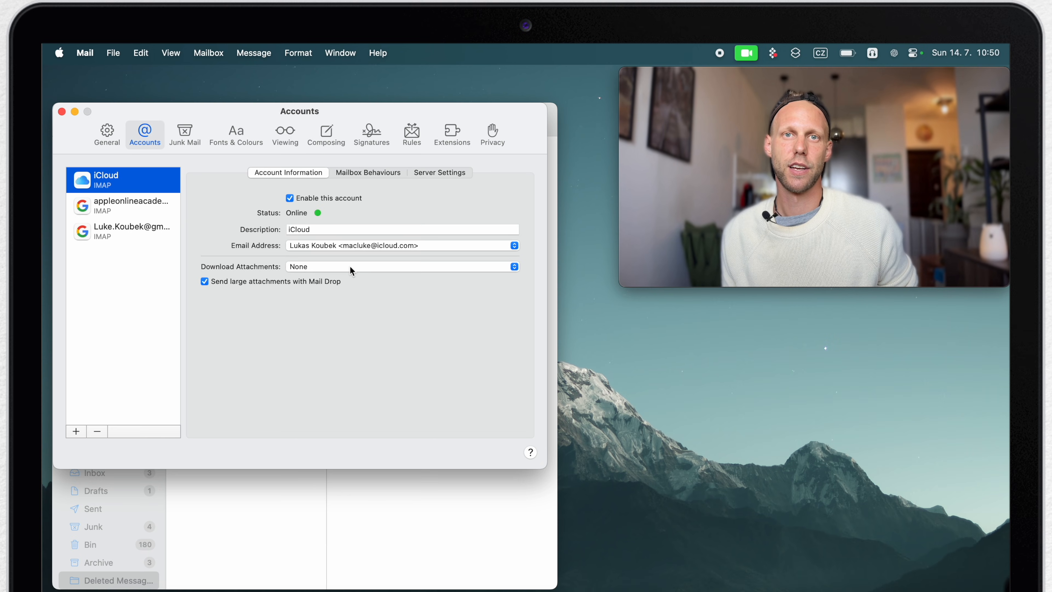
left_click(401, 266)
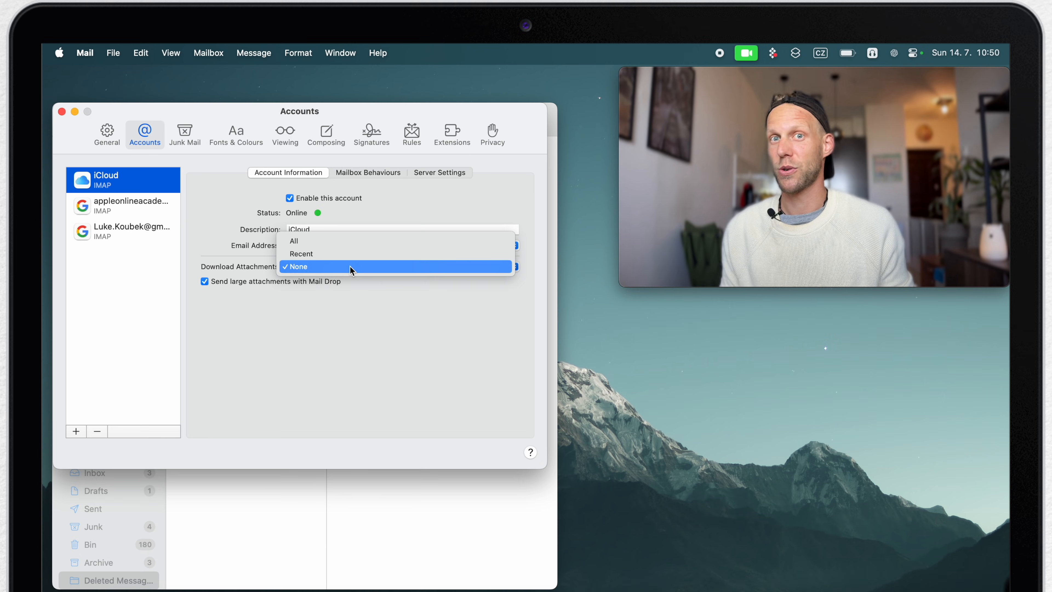
left_click(301, 253)
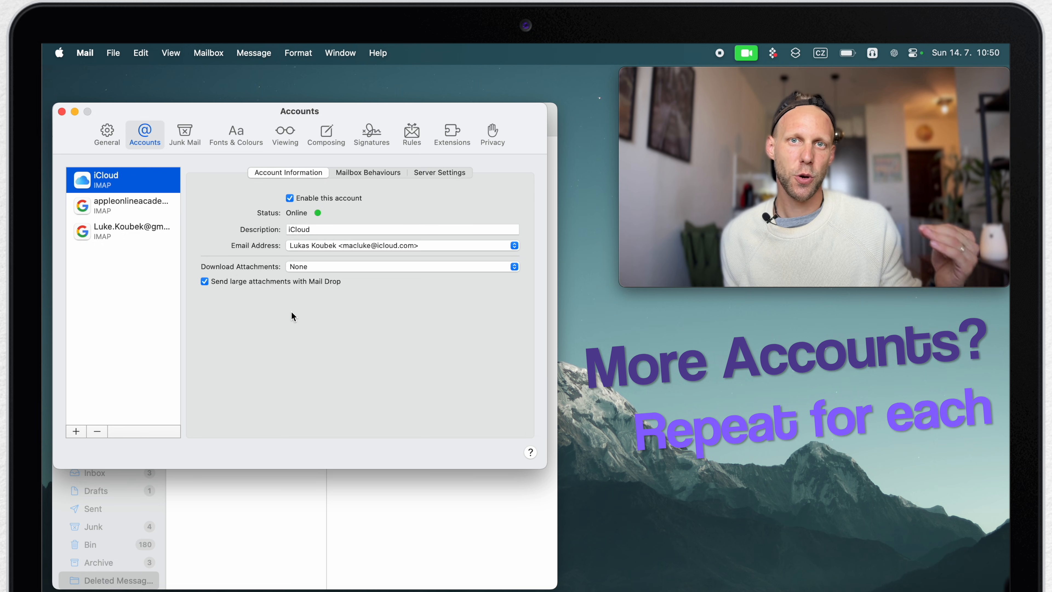
Step: View each Gmail account's settings, both still downloading Recent attachments
left_click(123, 205)
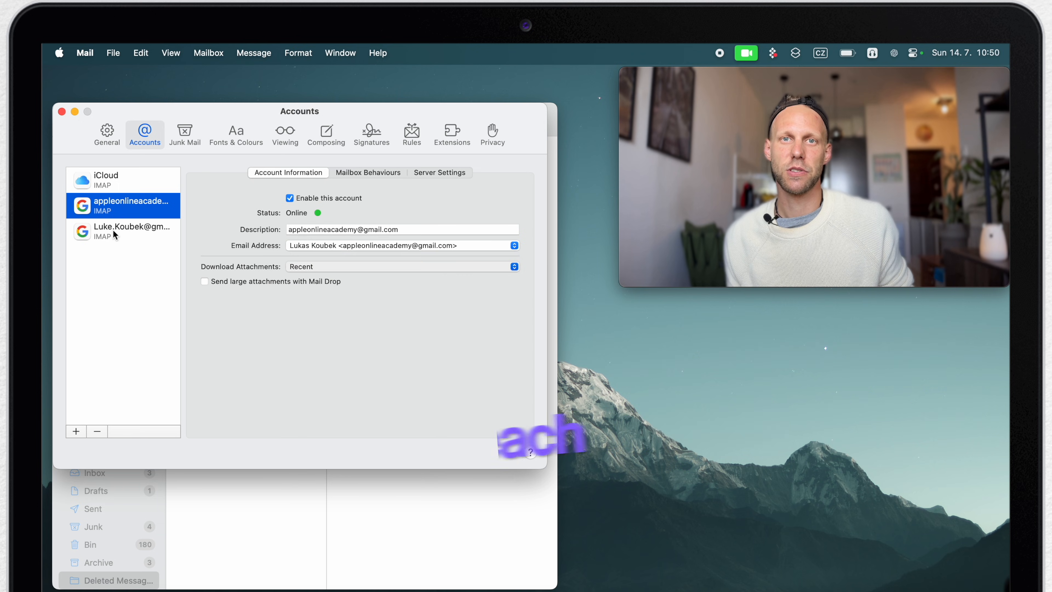
left_click(123, 231)
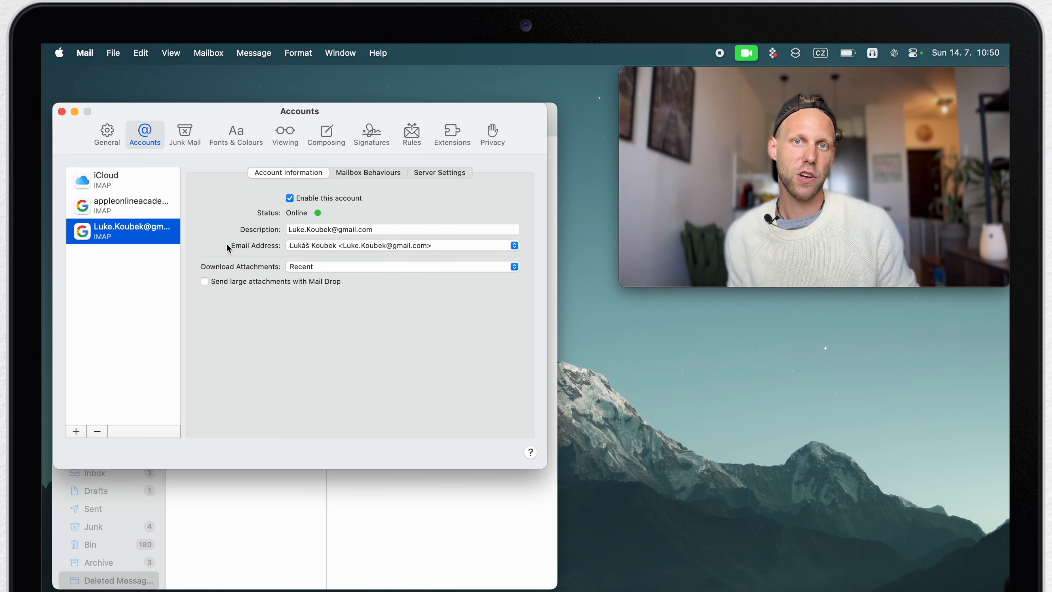